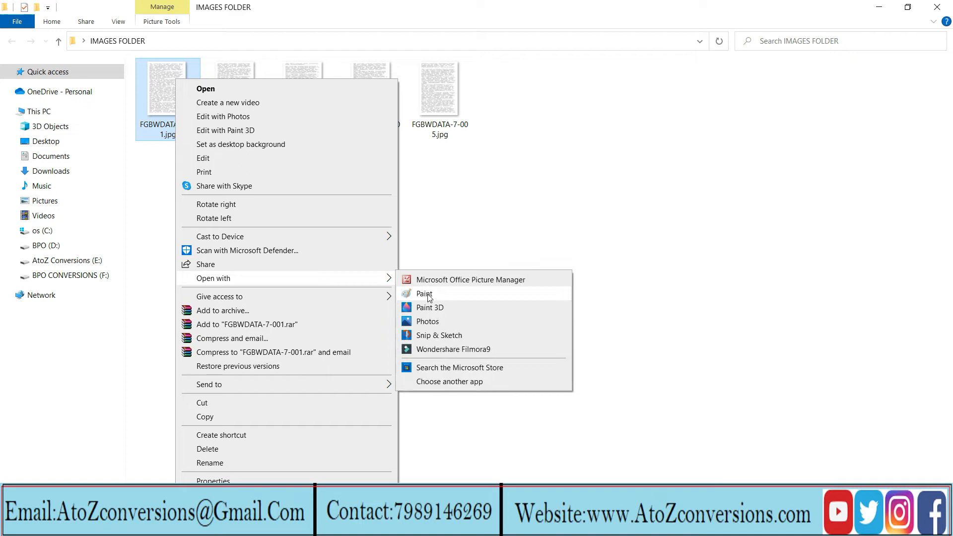
Open FGBWDATA-7-001.jpg in Paint to view the first scanned page.
click(424, 293)
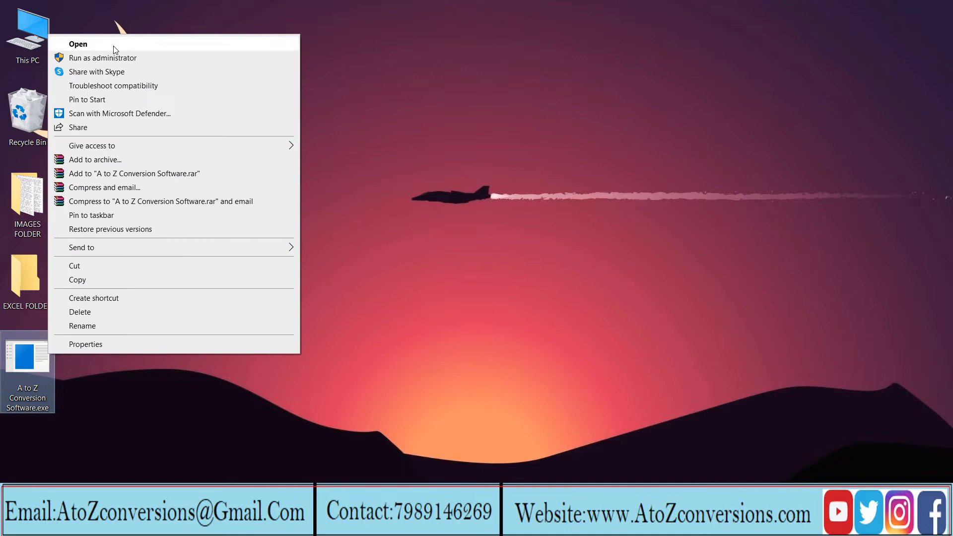
Launch A to Z Conversion Software.exe from the desktop.
click(78, 43)
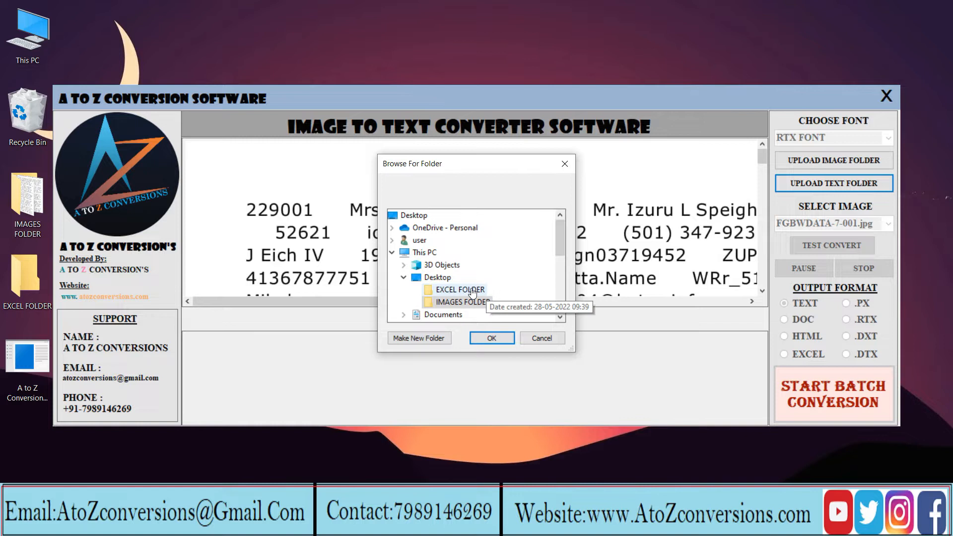
Set EXCEL FOLDER on the Desktop as the upload text folder.
click(491, 338)
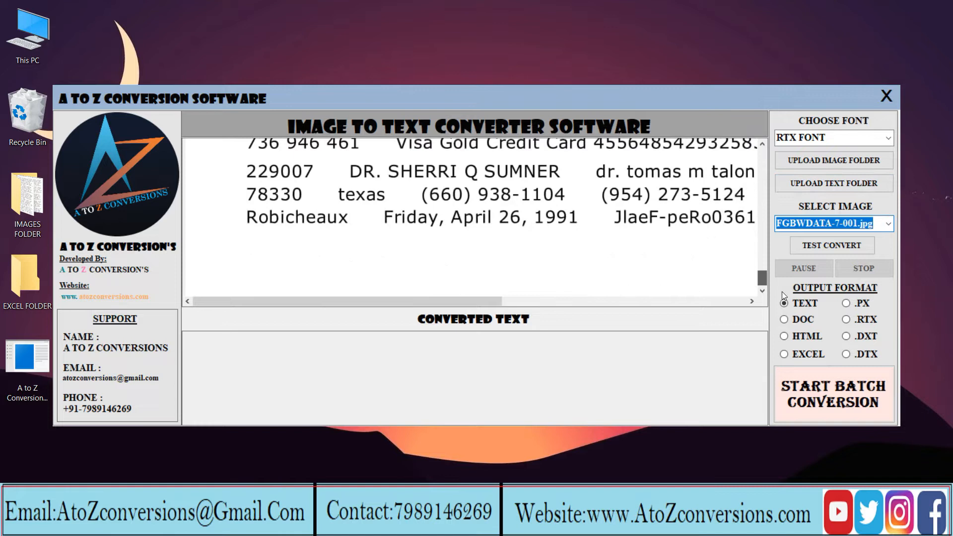
Choose EXCEL output with PET FONT and test-convert the first image.
click(832, 137)
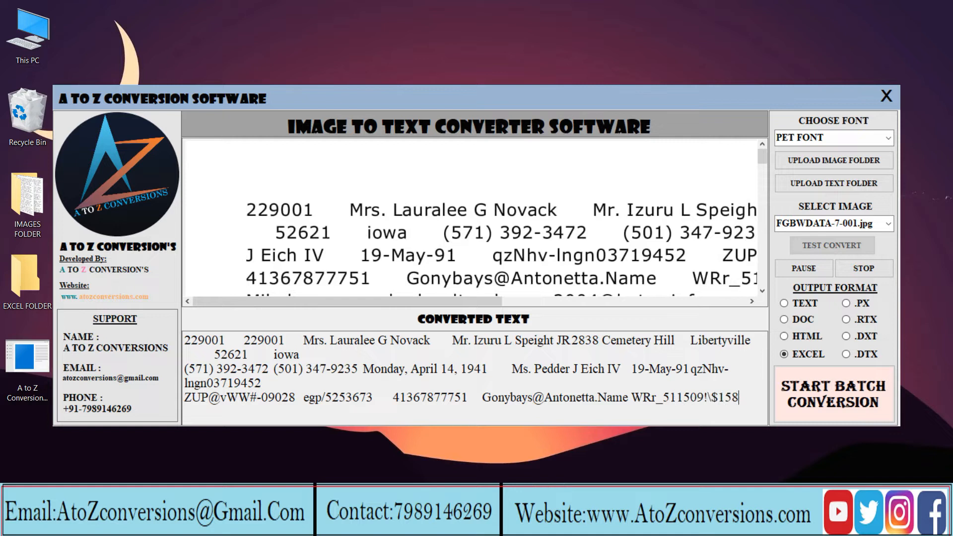
Review the converted text and start the batch conversion of all images.
scroll(down, 3)
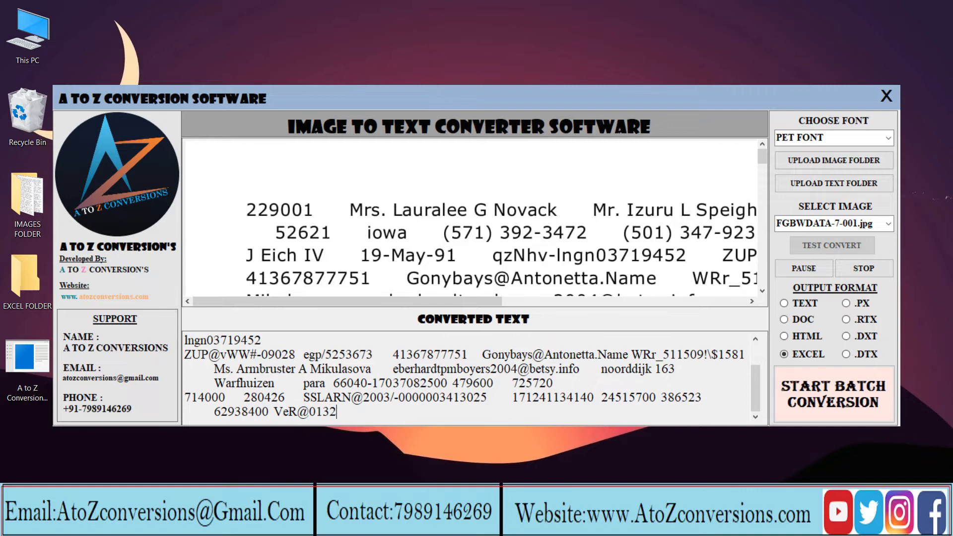
click(832, 393)
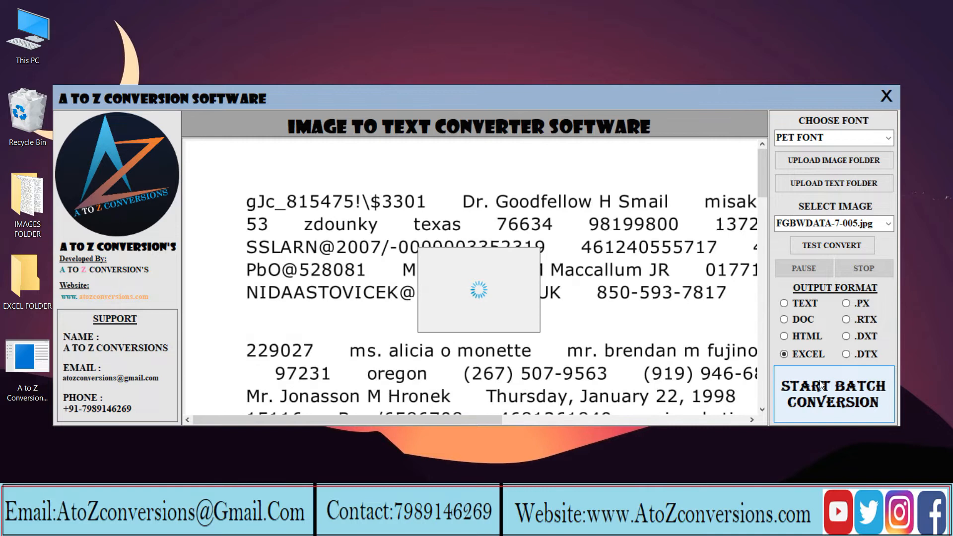
Let the batch finish and locate 50-Images Data.xlsx in EXCEL FOLDER.
click(885, 96)
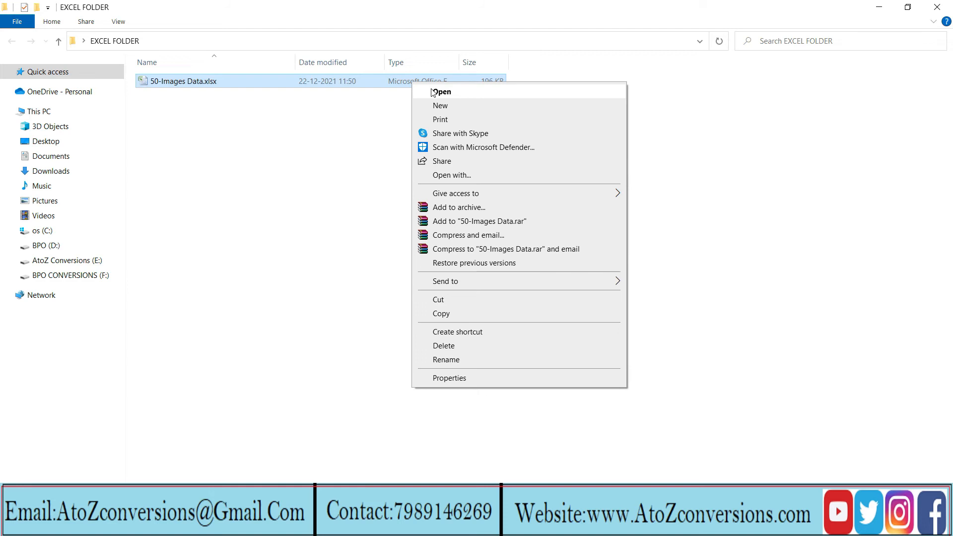
Open 50-Images Data.xlsx in Excel and restore down the window.
click(440, 92)
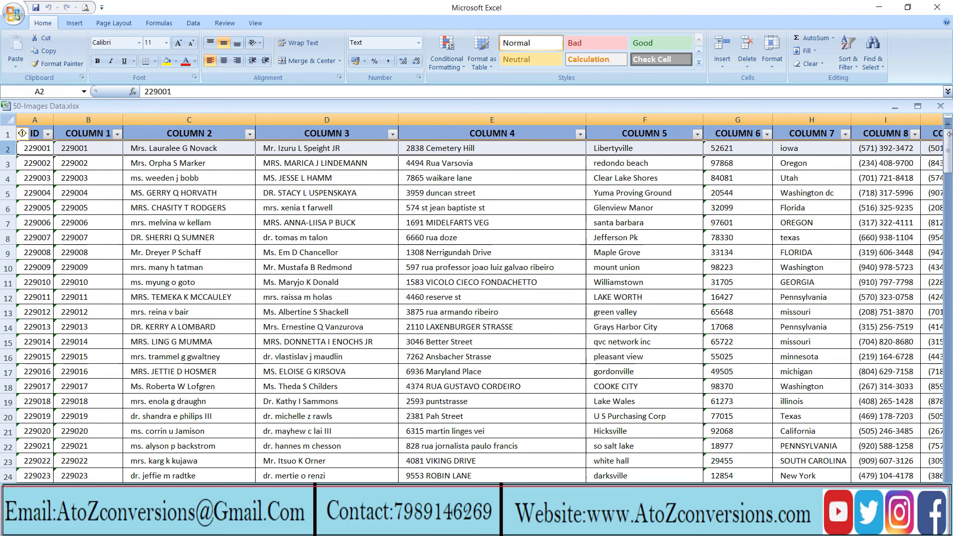
click(918, 6)
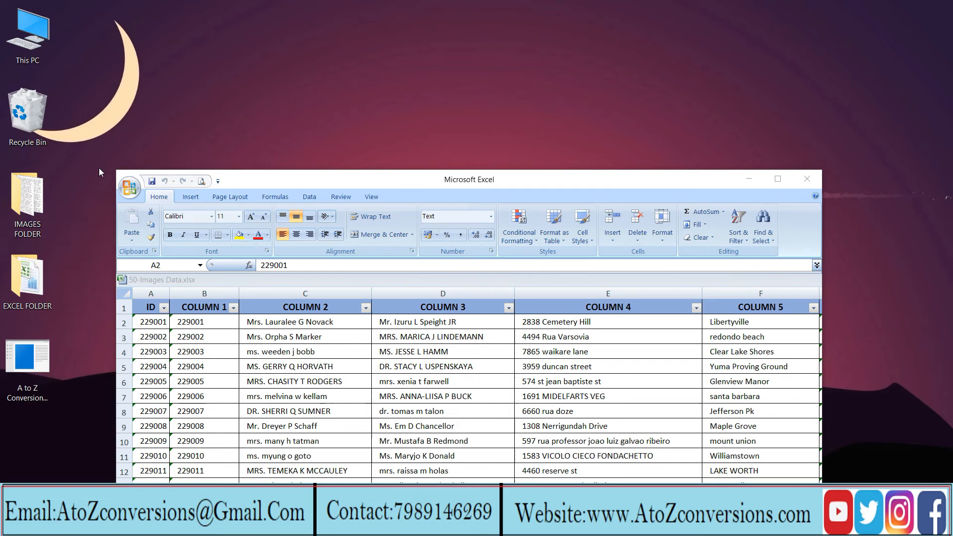